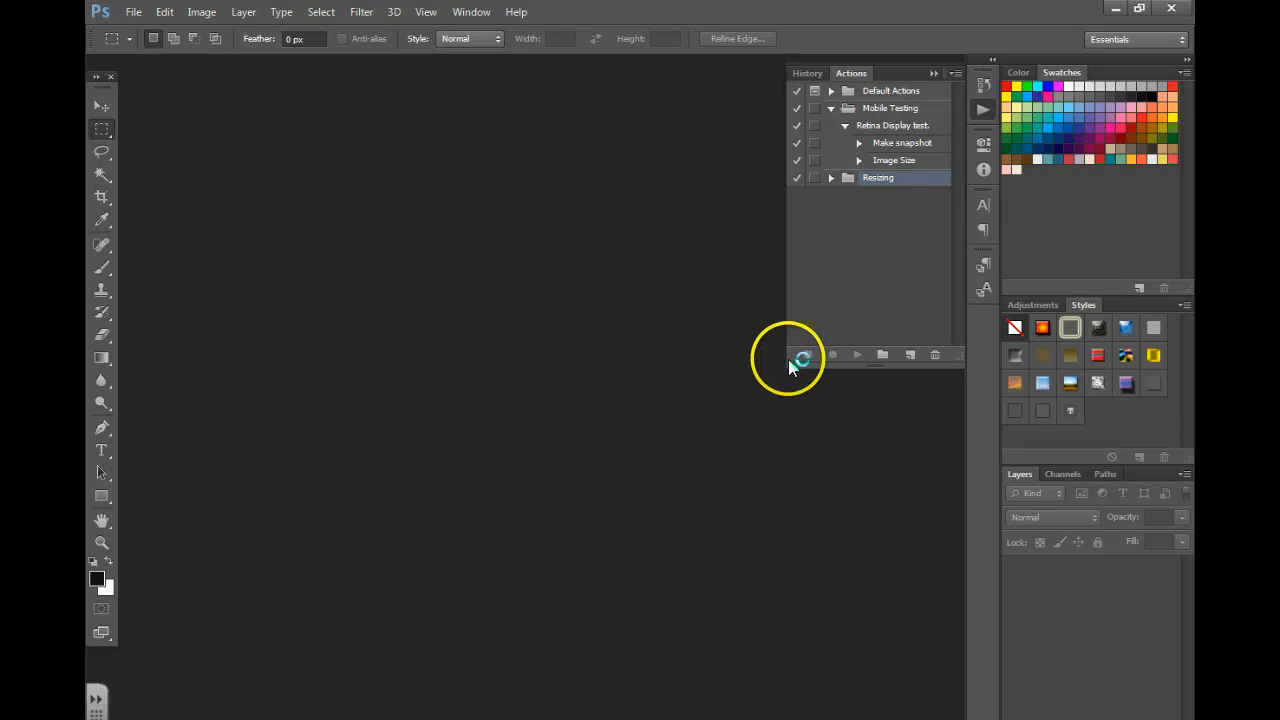
pyautogui.moveTo(524, 420)
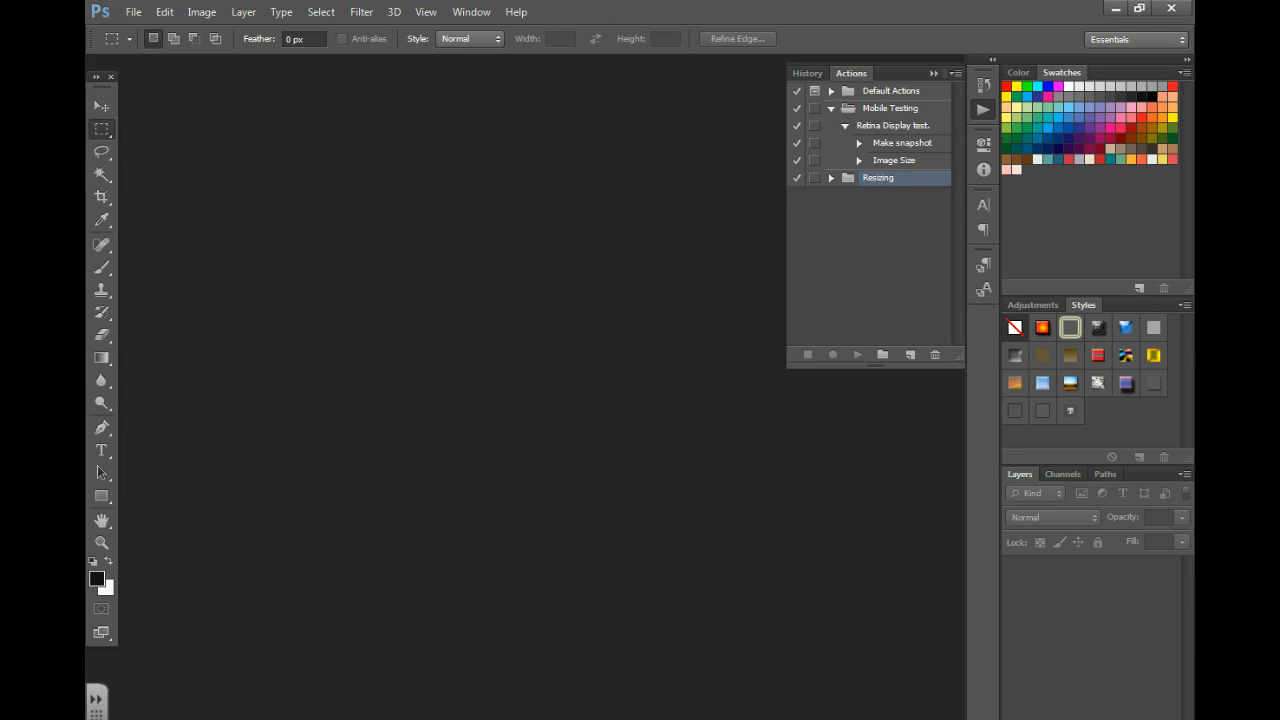
pyautogui.moveTo(556, 436)
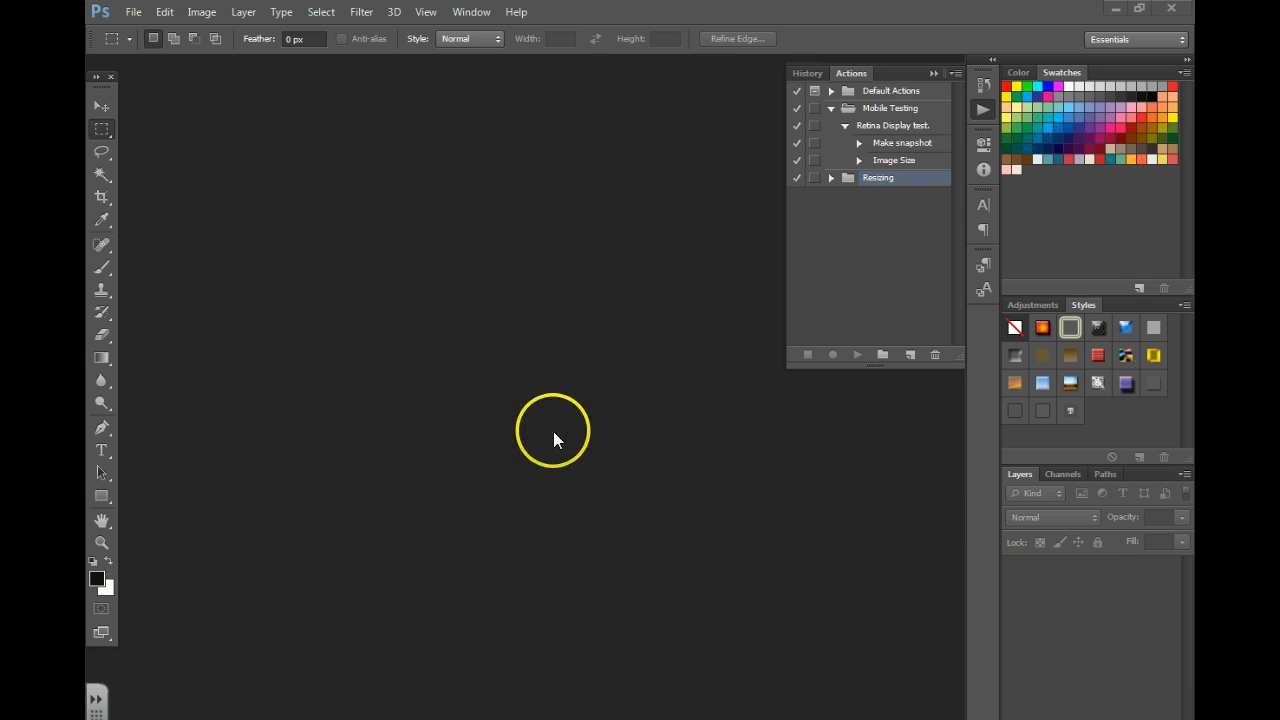
pyautogui.moveTo(762, 300)
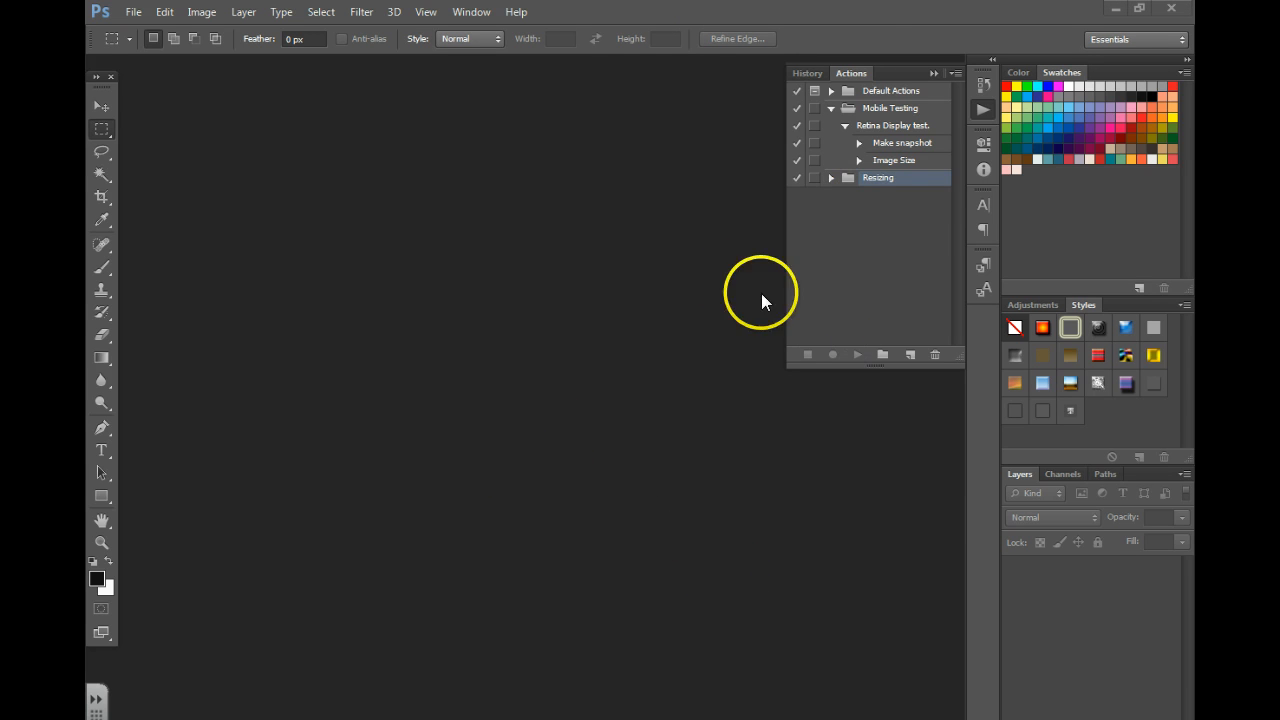
pyautogui.moveTo(920, 56)
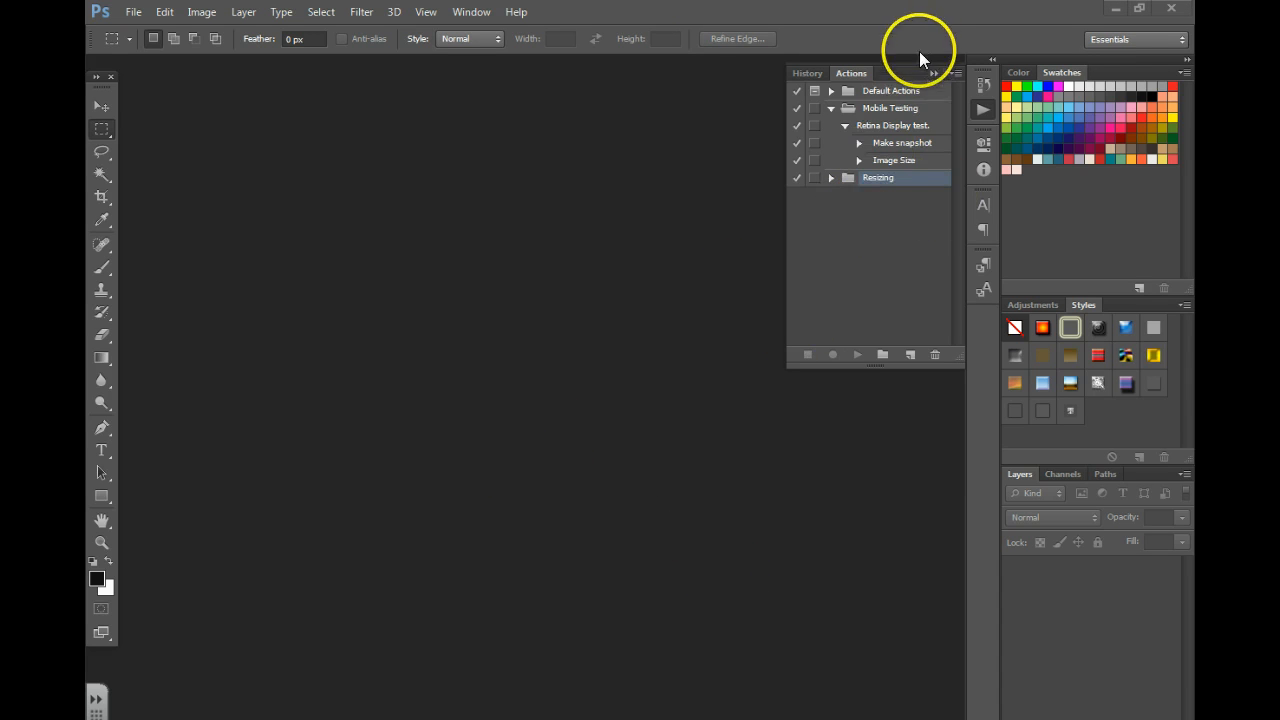
pyautogui.moveTo(984, 112)
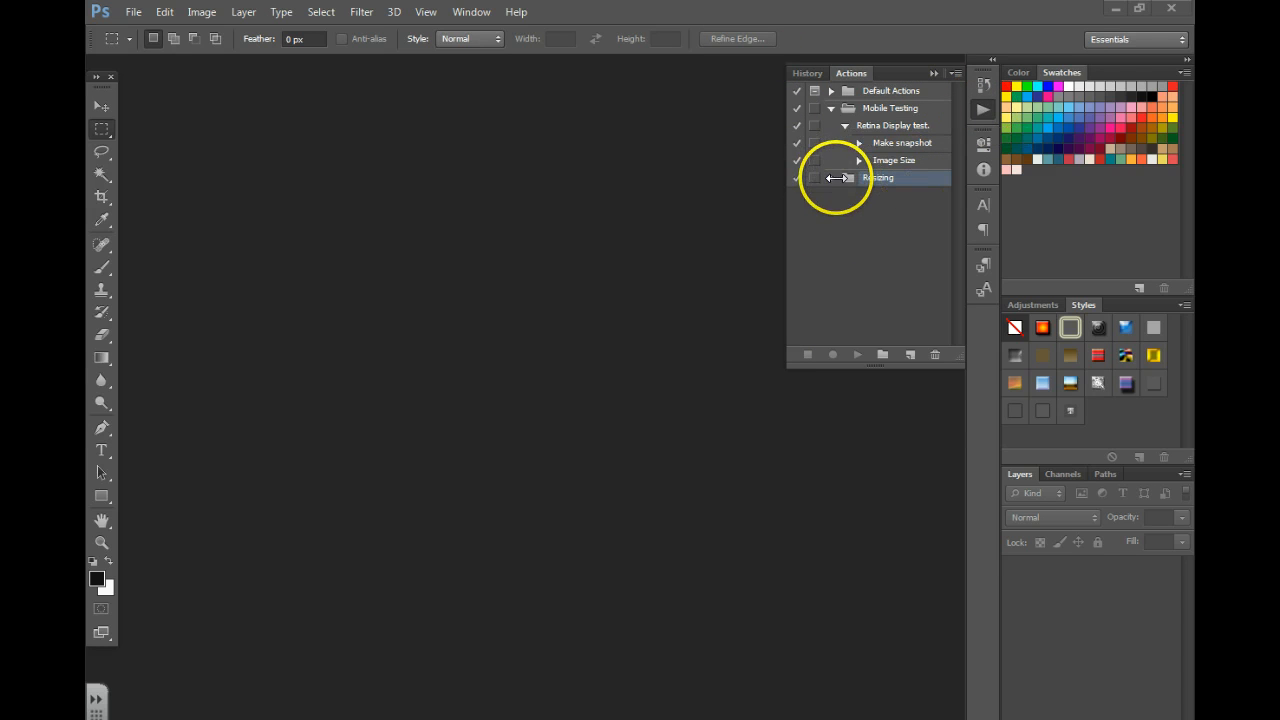
# - Expand the Resizing set to reveal Resize 400px Wide, then bring up the File > Automate commands
pyautogui.click(844, 176)
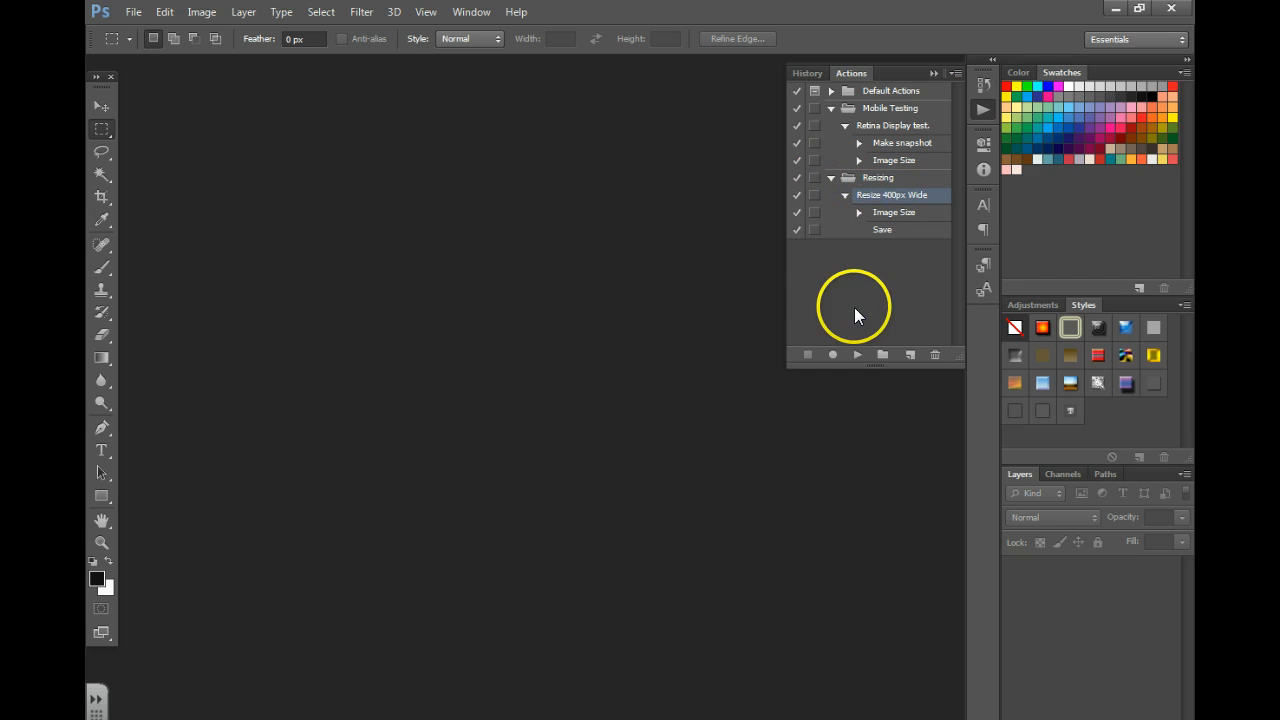
pyautogui.moveTo(404, 460)
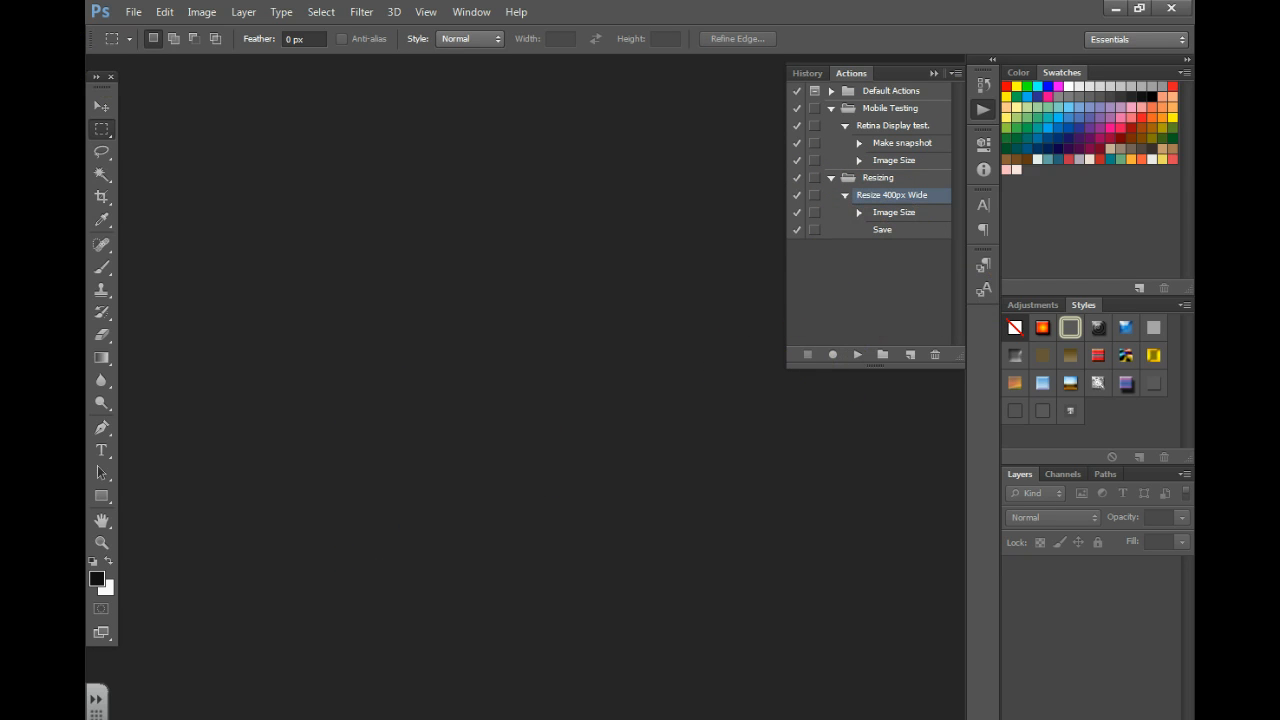
pyautogui.click(132, 12)
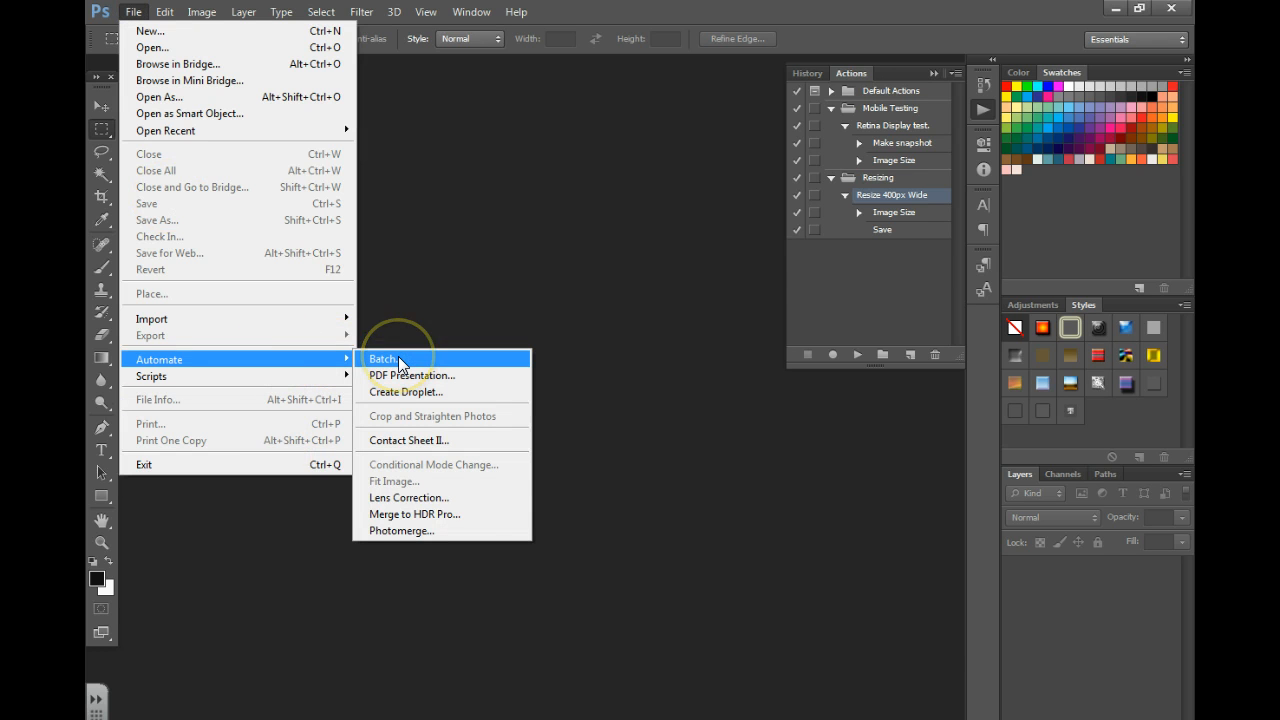
# - Start a Batch using Resize 400px Wide with the Chapter11 Batch folder as the source
pyautogui.click(384, 358)
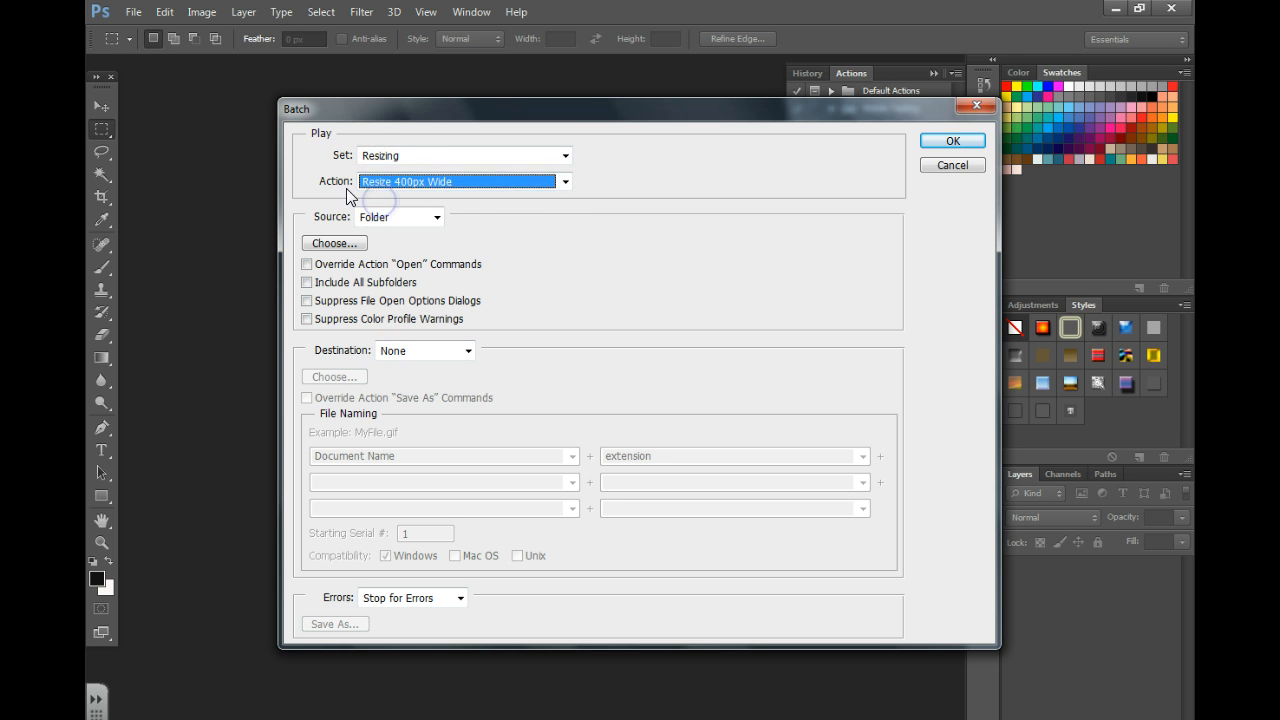
pyautogui.moveTo(480, 188)
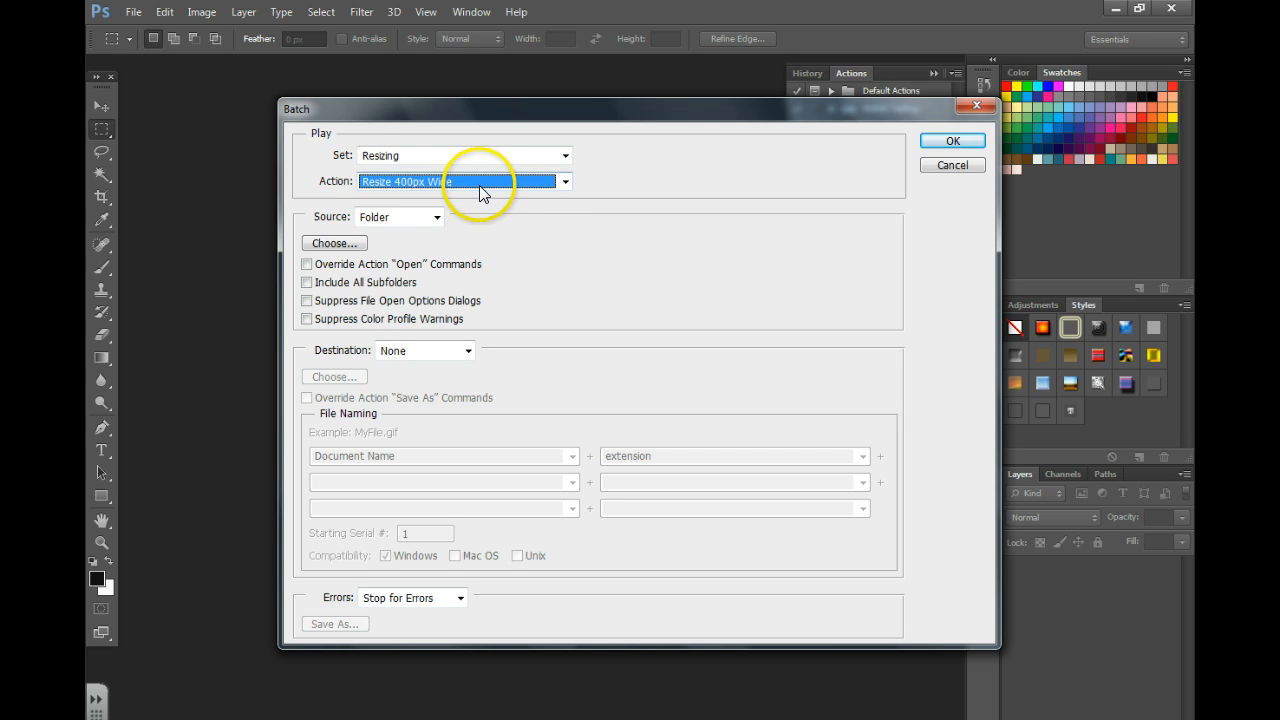
pyautogui.click(436, 216)
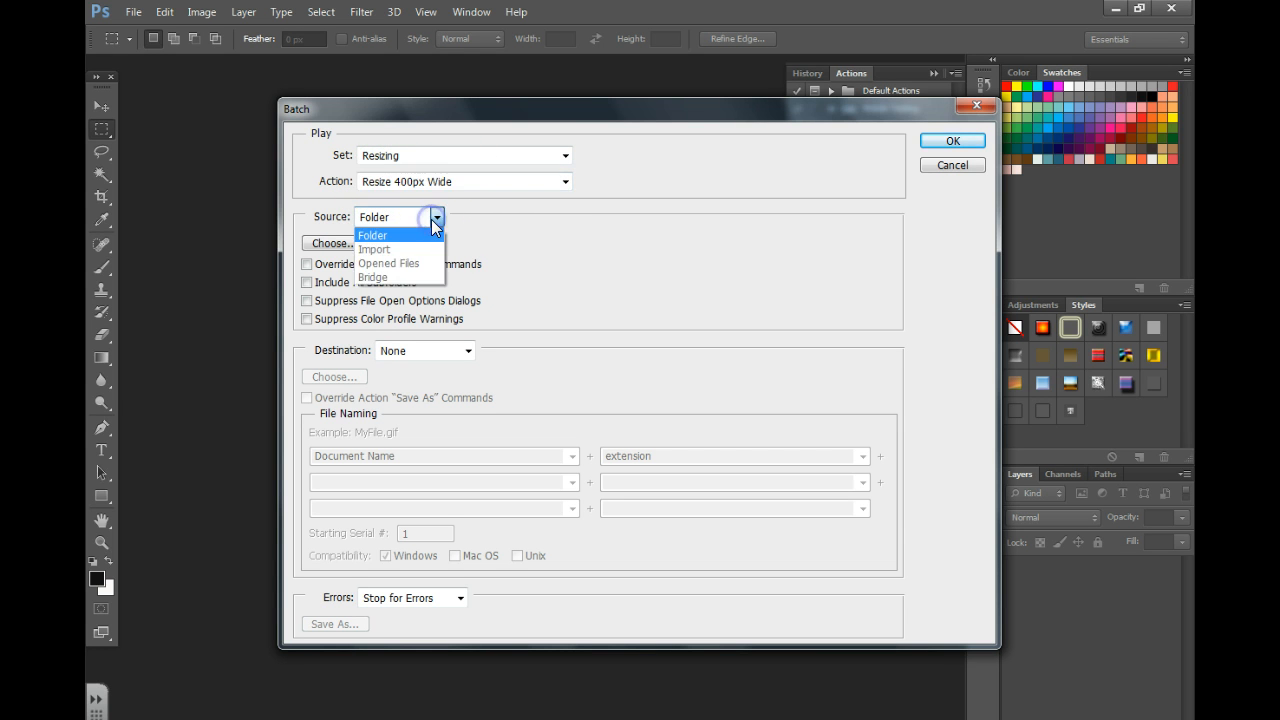
pyautogui.click(372, 236)
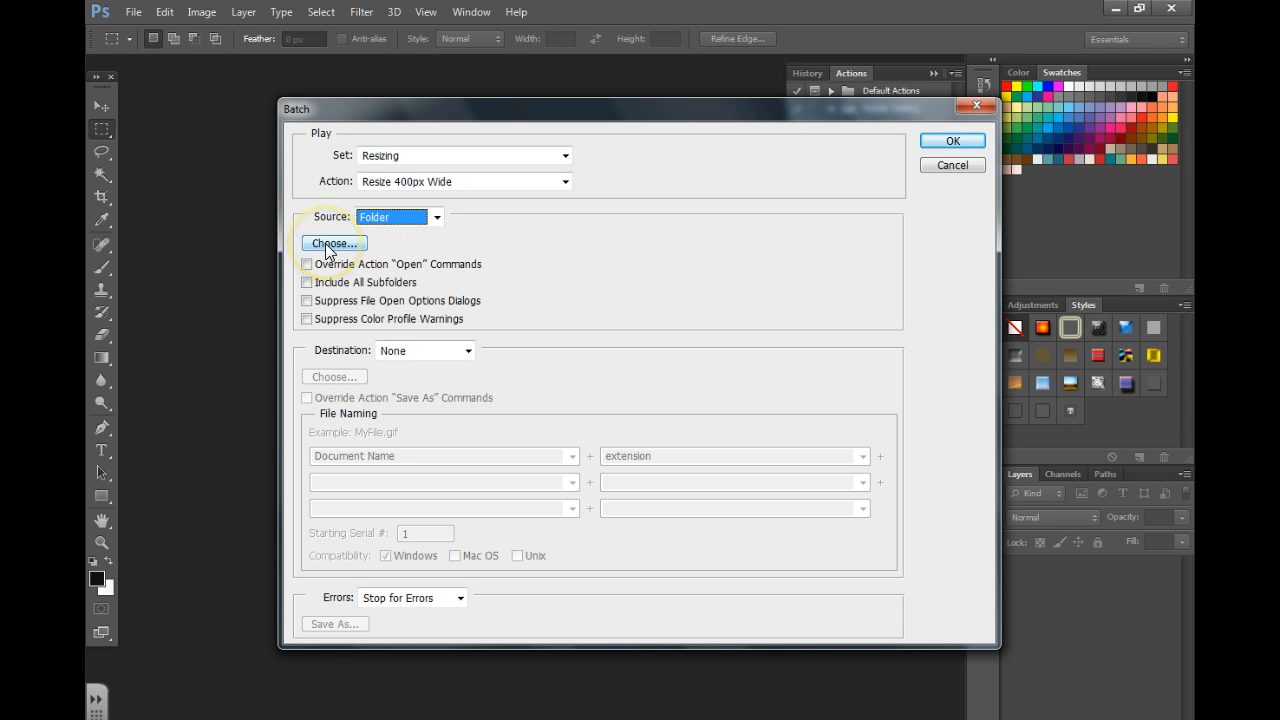
pyautogui.click(334, 244)
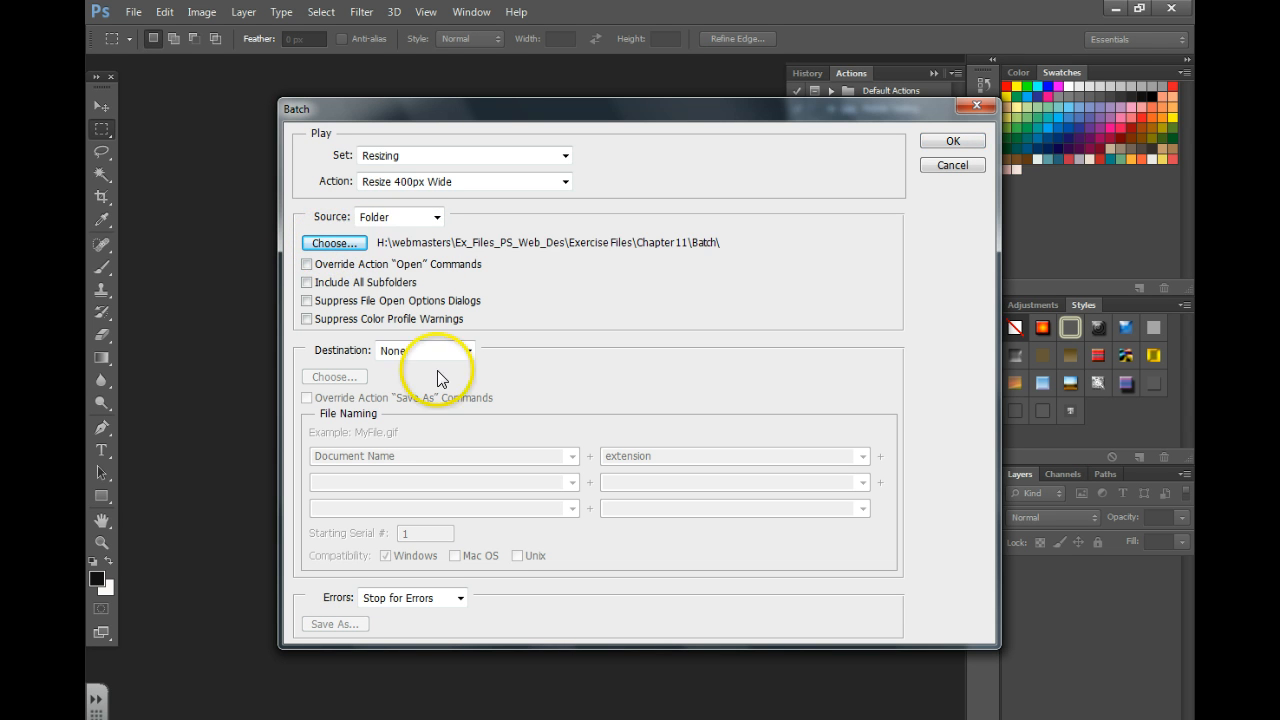
pyautogui.moveTo(444, 360)
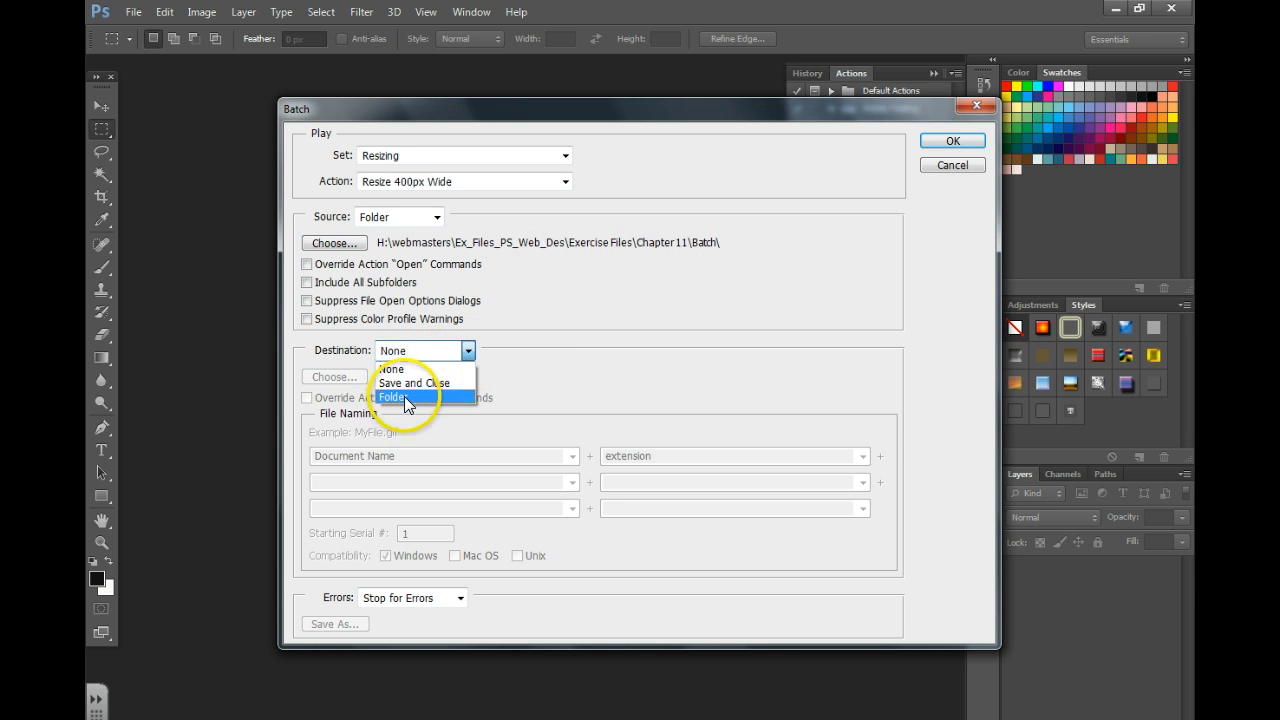
# - Set the batch destination to the 'resized' folder inside Batch
pyautogui.click(390, 396)
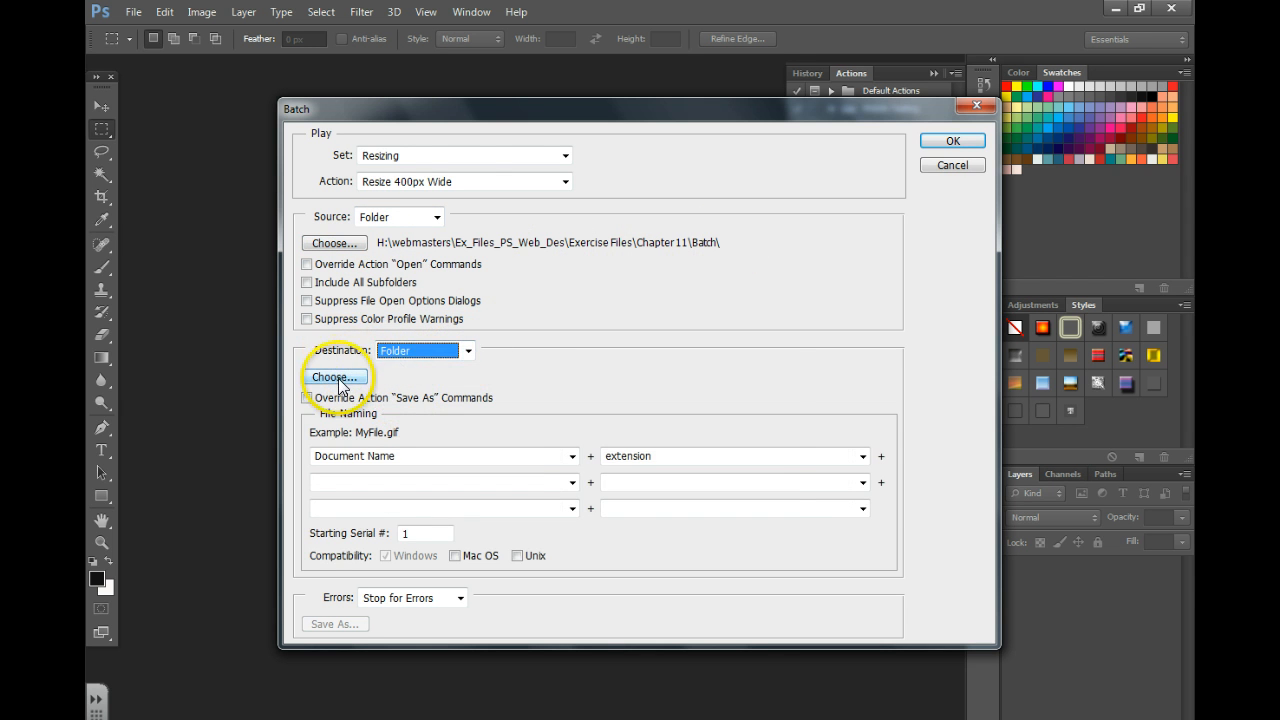
pyautogui.click(334, 376)
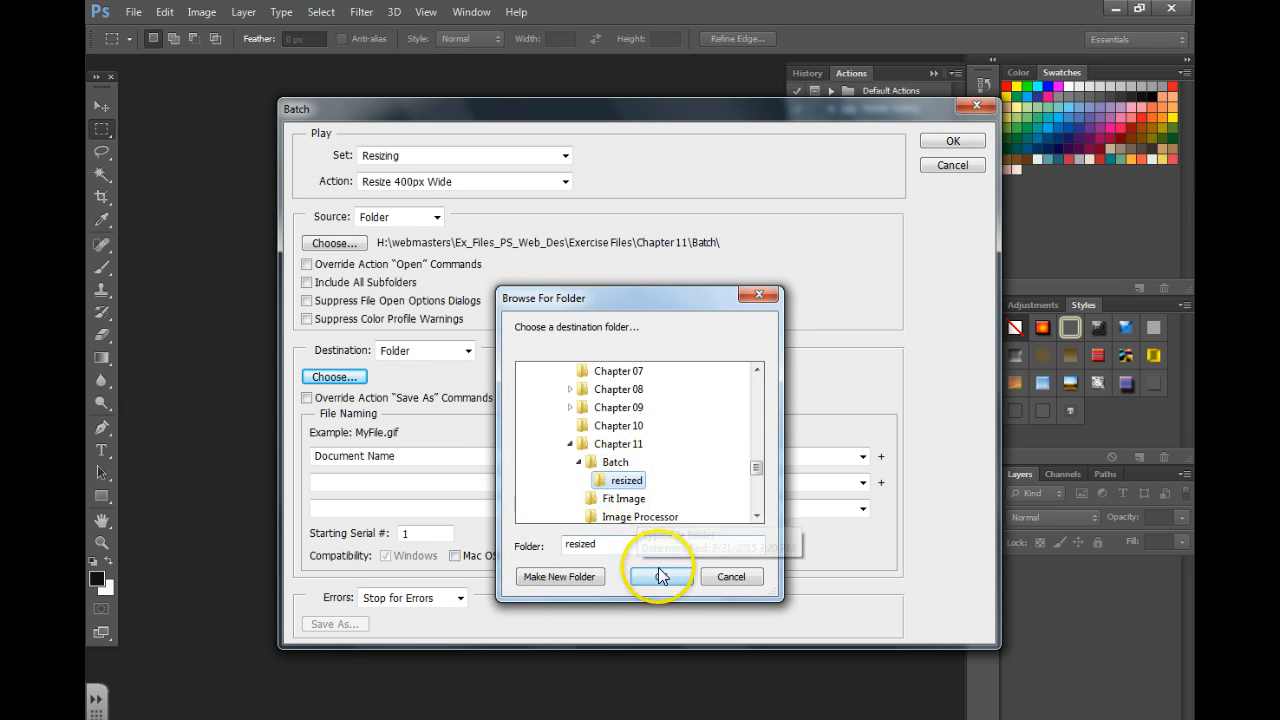
pyautogui.click(658, 576)
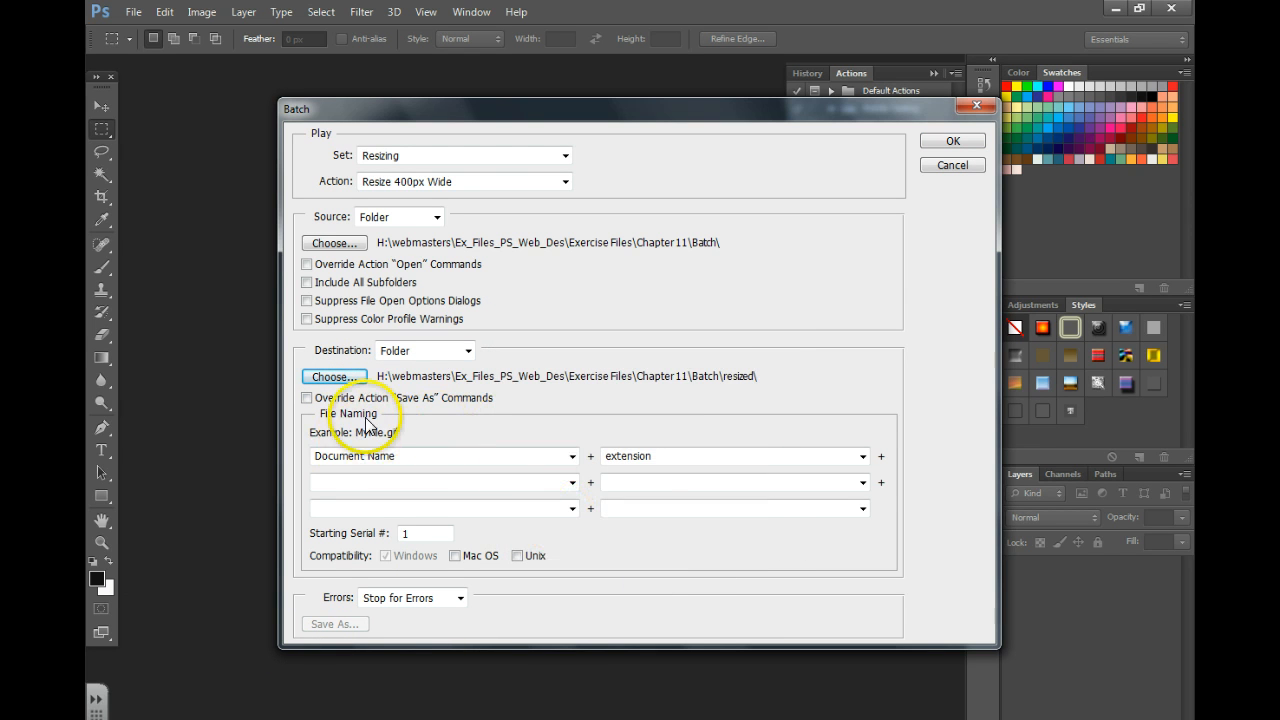
pyautogui.moveTo(376, 460)
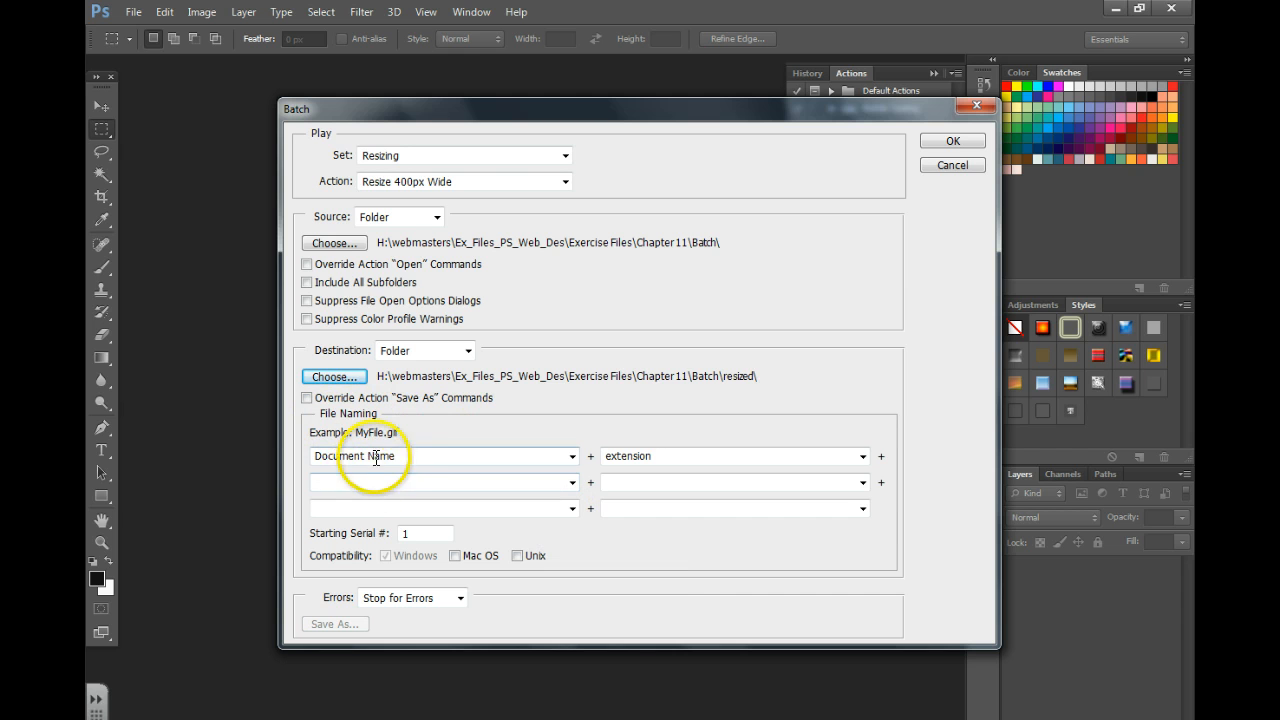
# - Name output files 'robot' plus a 2 Digit Serial Number and EXTENSION, e.g. robot01.GIF
pyautogui.write('r')
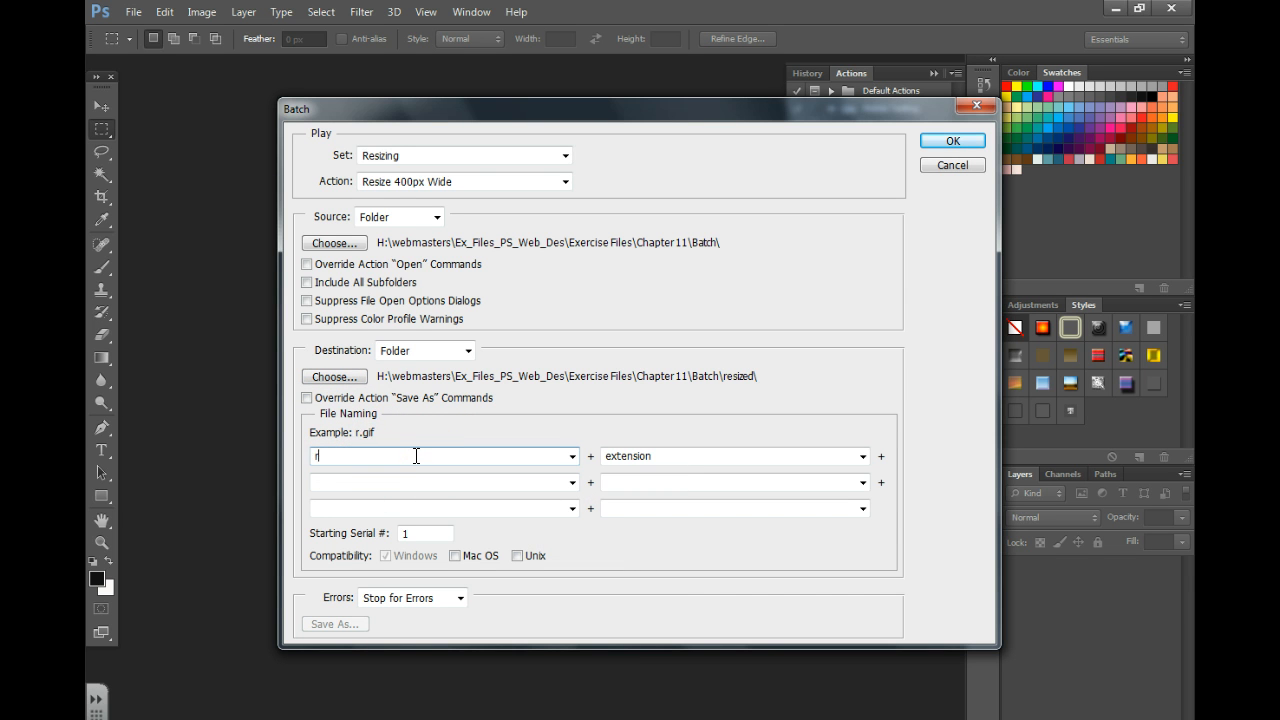
pyautogui.write('obot')
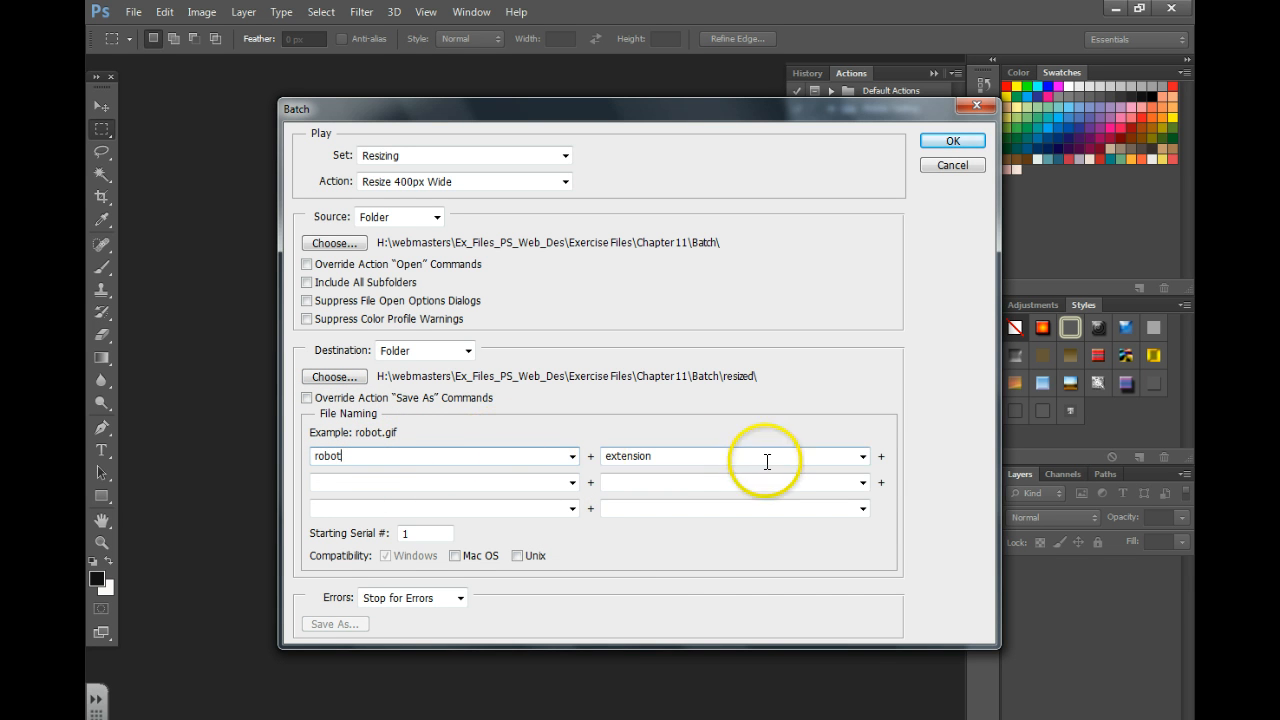
pyautogui.click(860, 456)
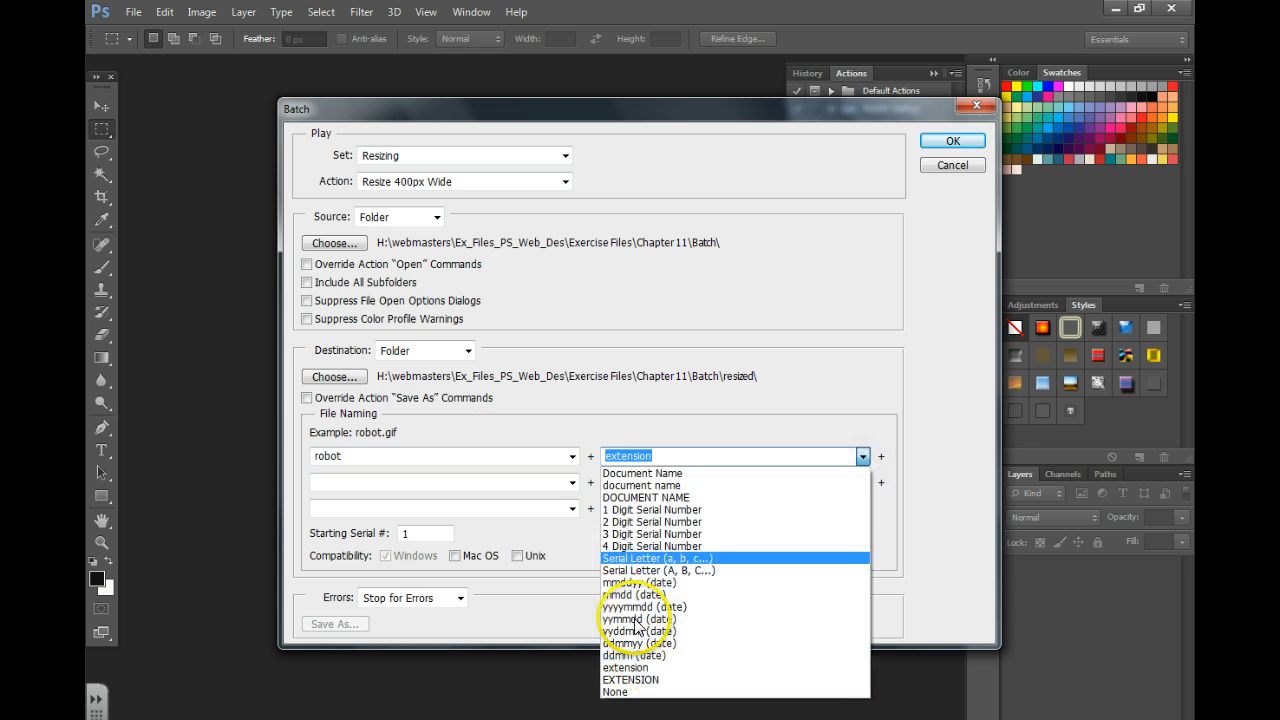
pyautogui.click(652, 510)
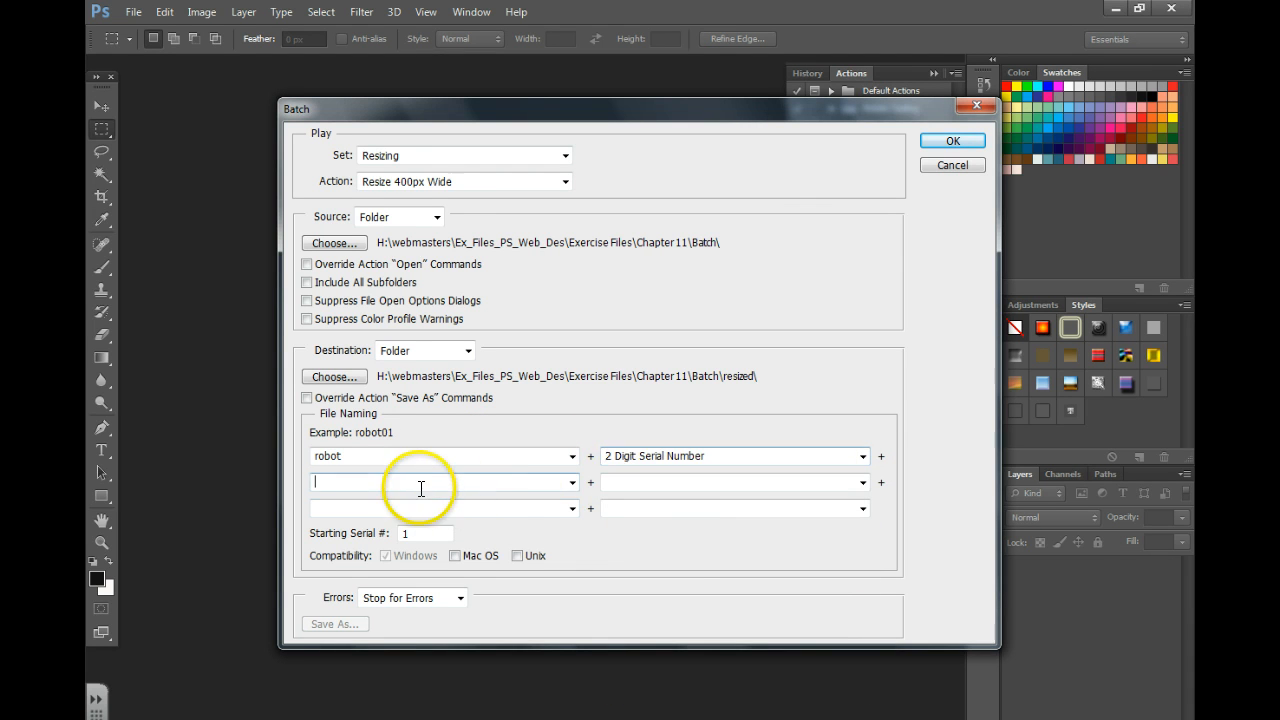
pyautogui.click(572, 482)
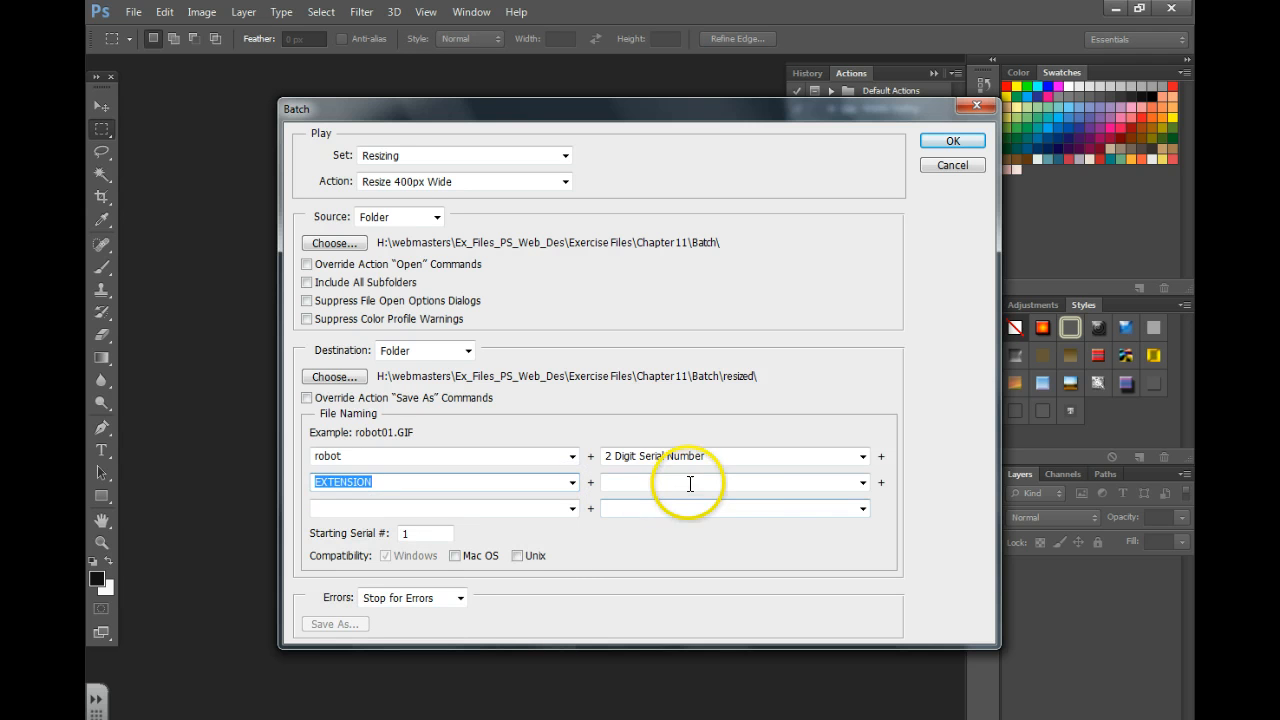
pyautogui.click(860, 482)
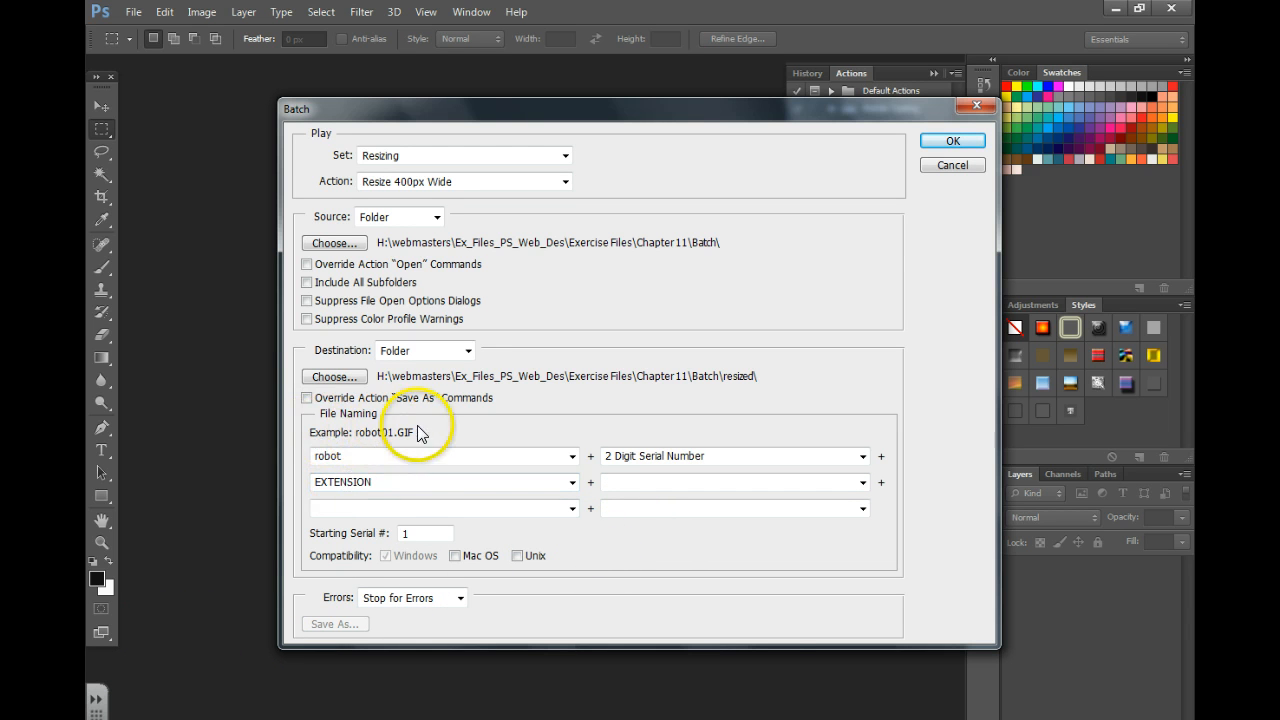
pyautogui.moveTo(400, 440)
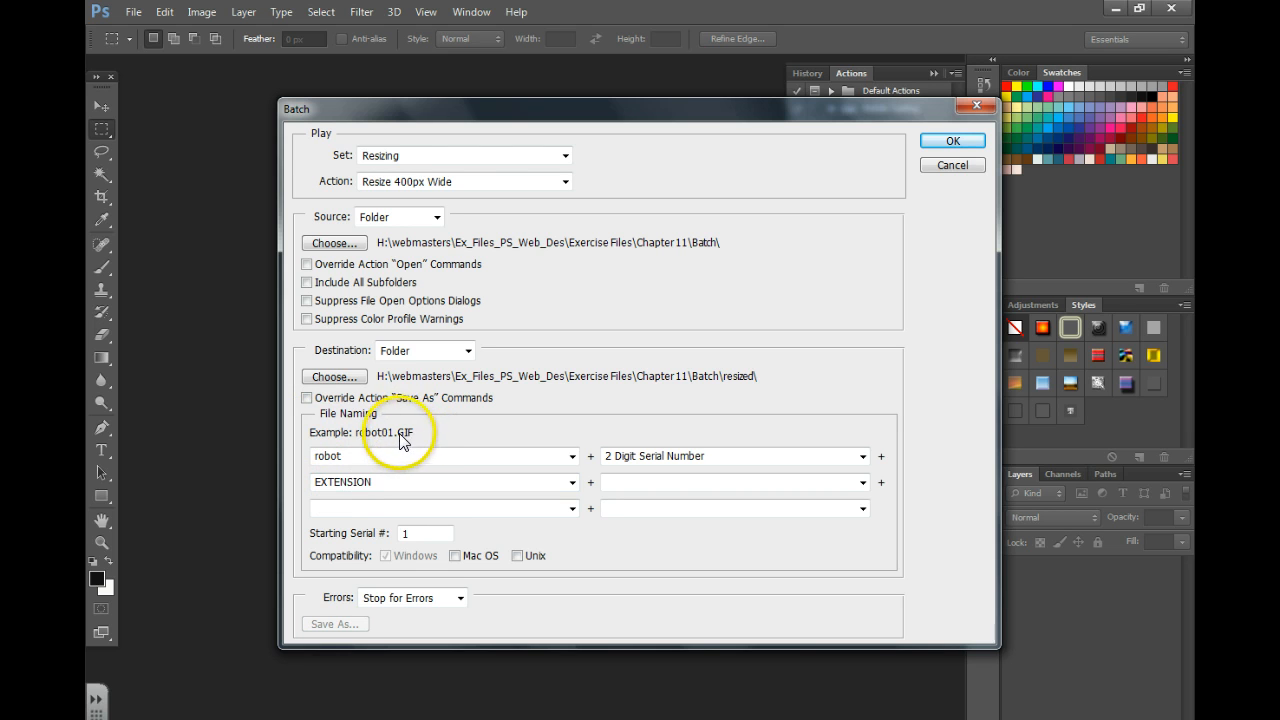
pyautogui.moveTo(444, 578)
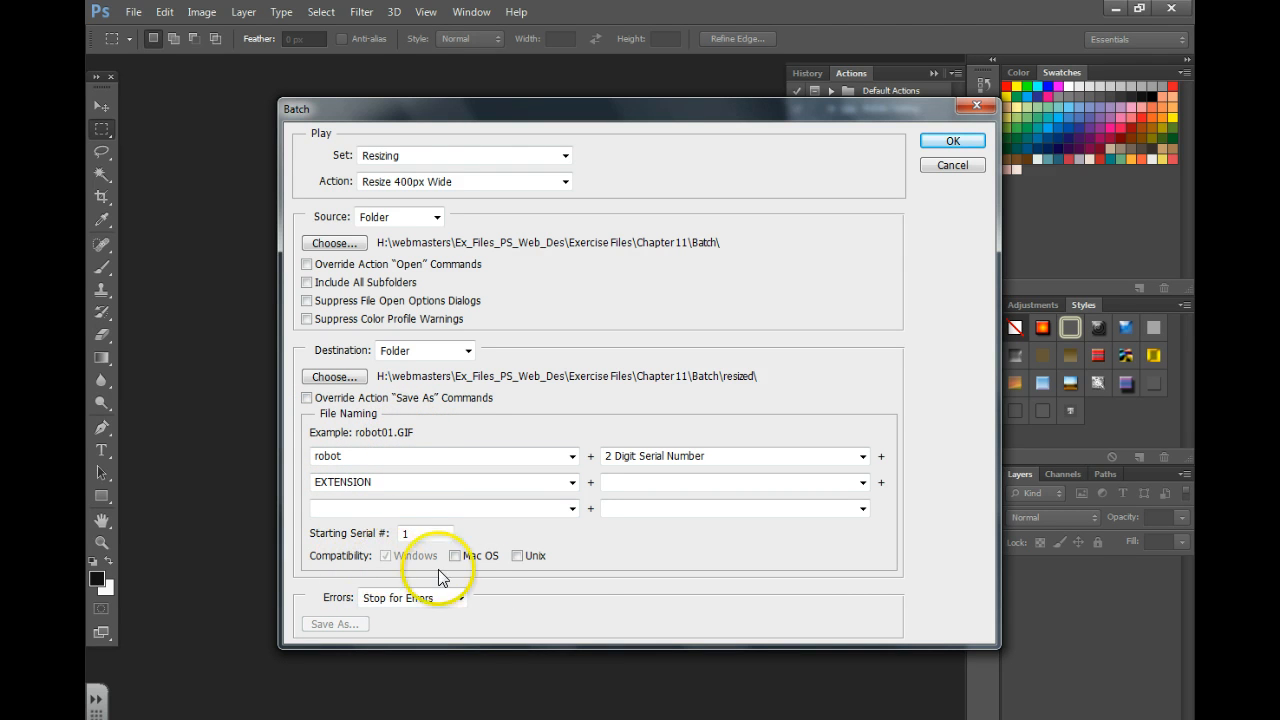
# - Confirm the Batch dialog to run the resize on the folder
pyautogui.click(518, 556)
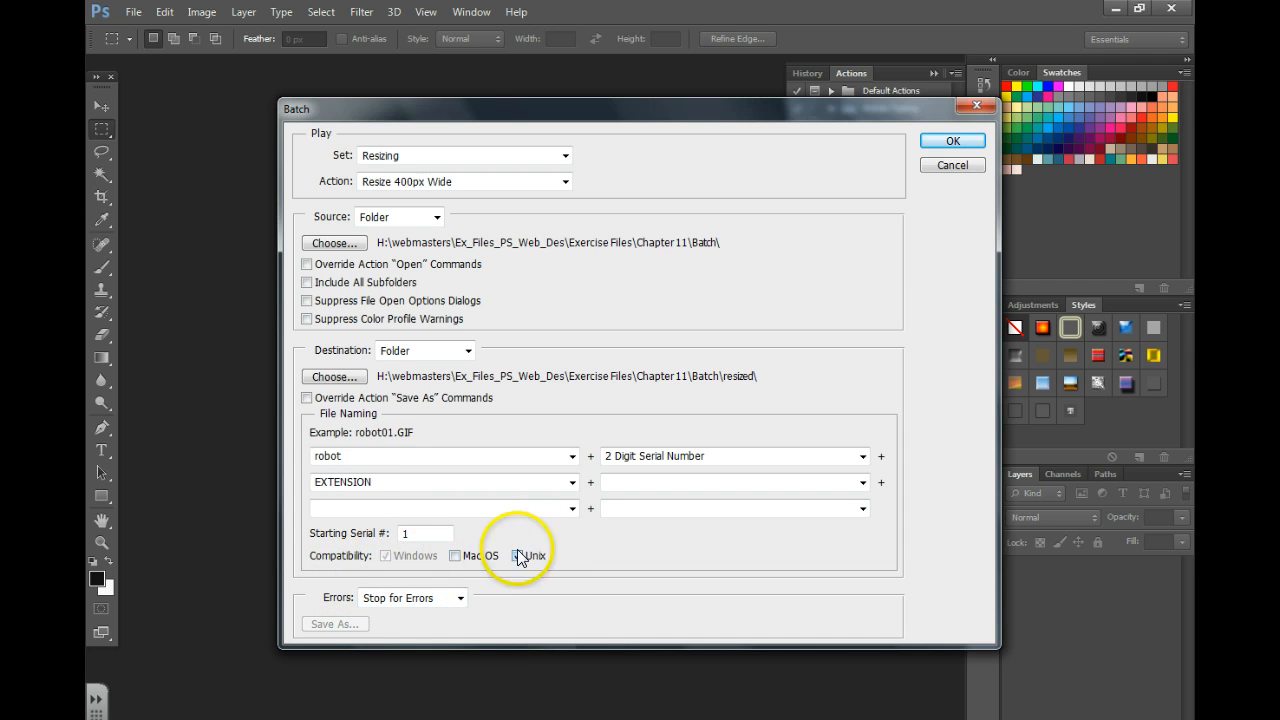
pyautogui.click(518, 556)
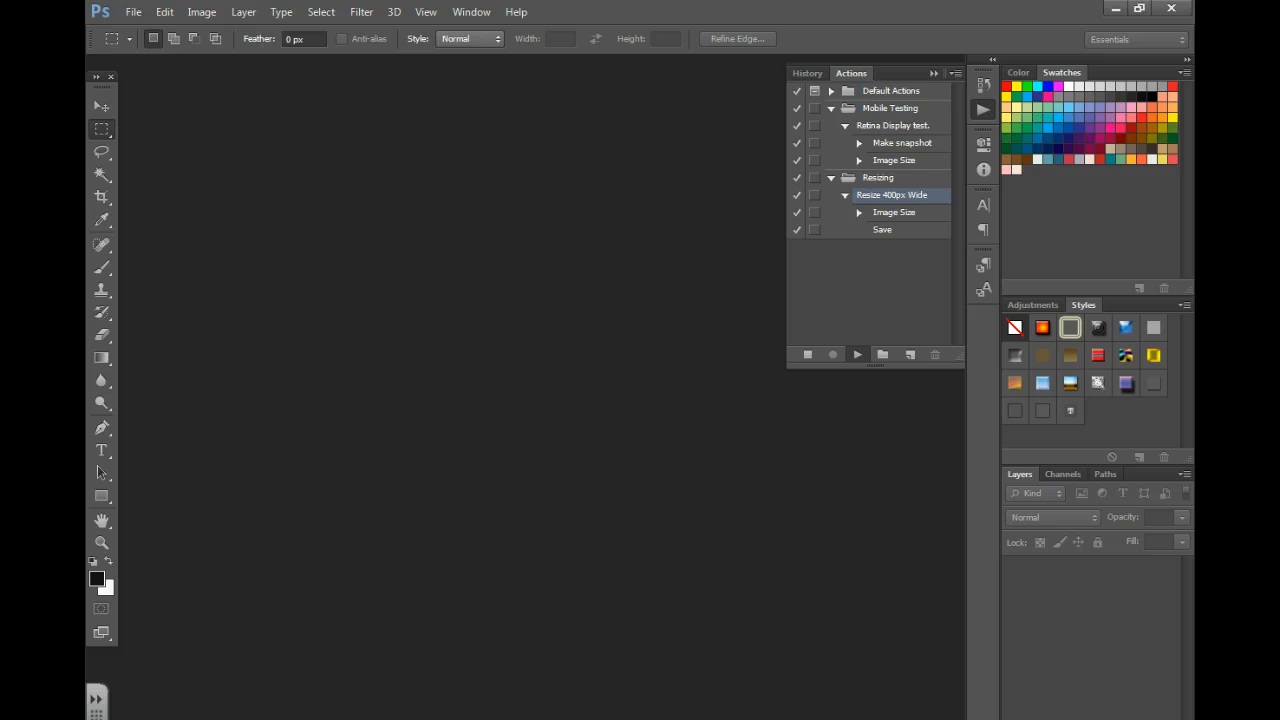
# - Open robot01 from the resized folder to check the 400px-wide result
pyautogui.click(132, 12)
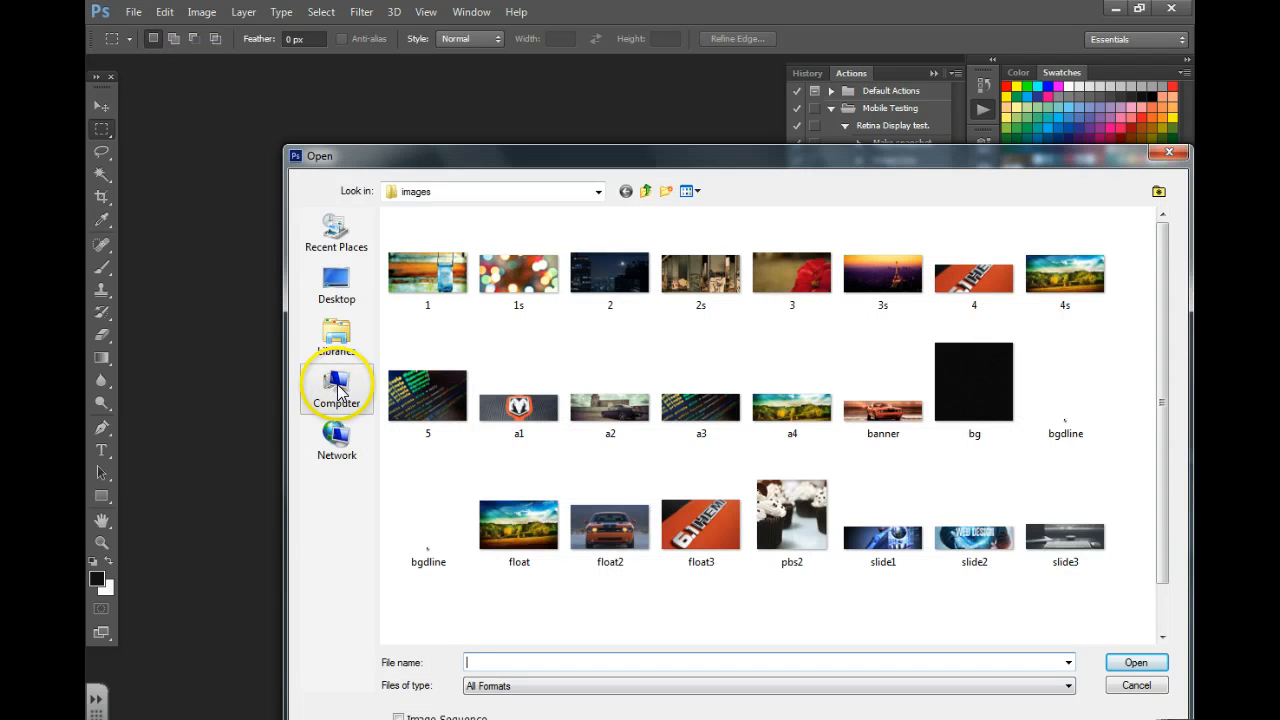
pyautogui.click(336, 384)
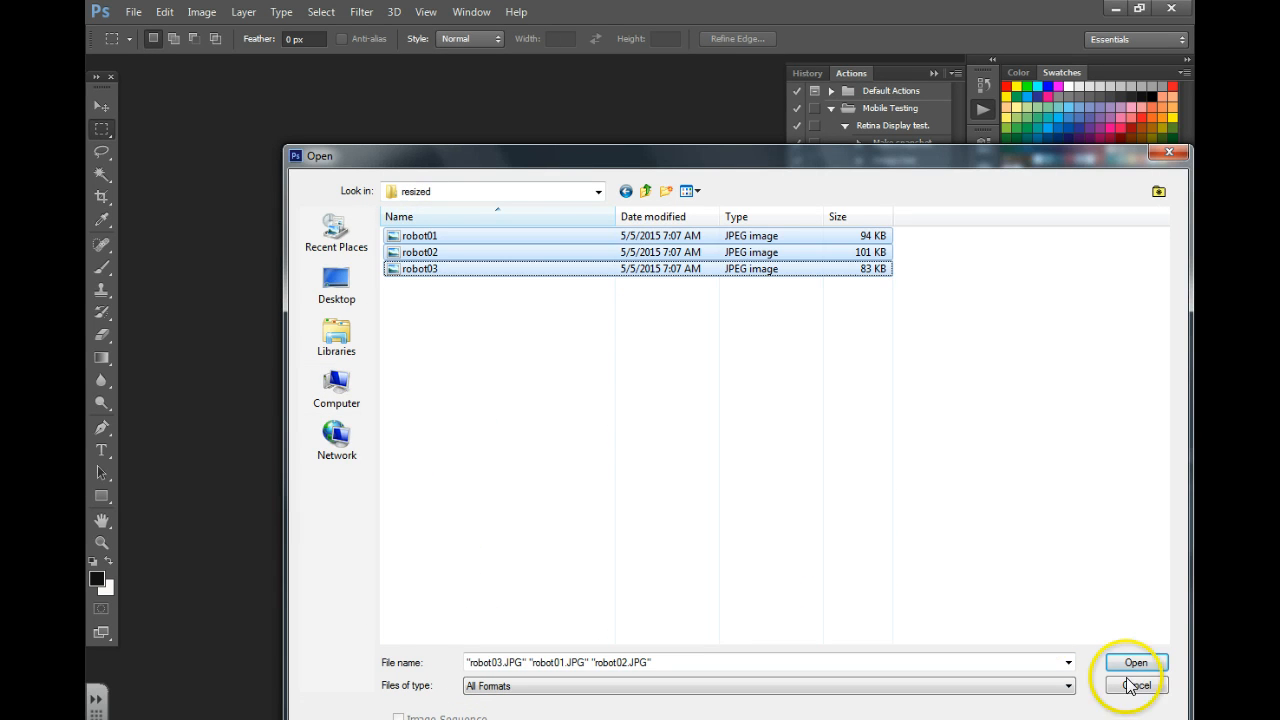
pyautogui.click(1136, 662)
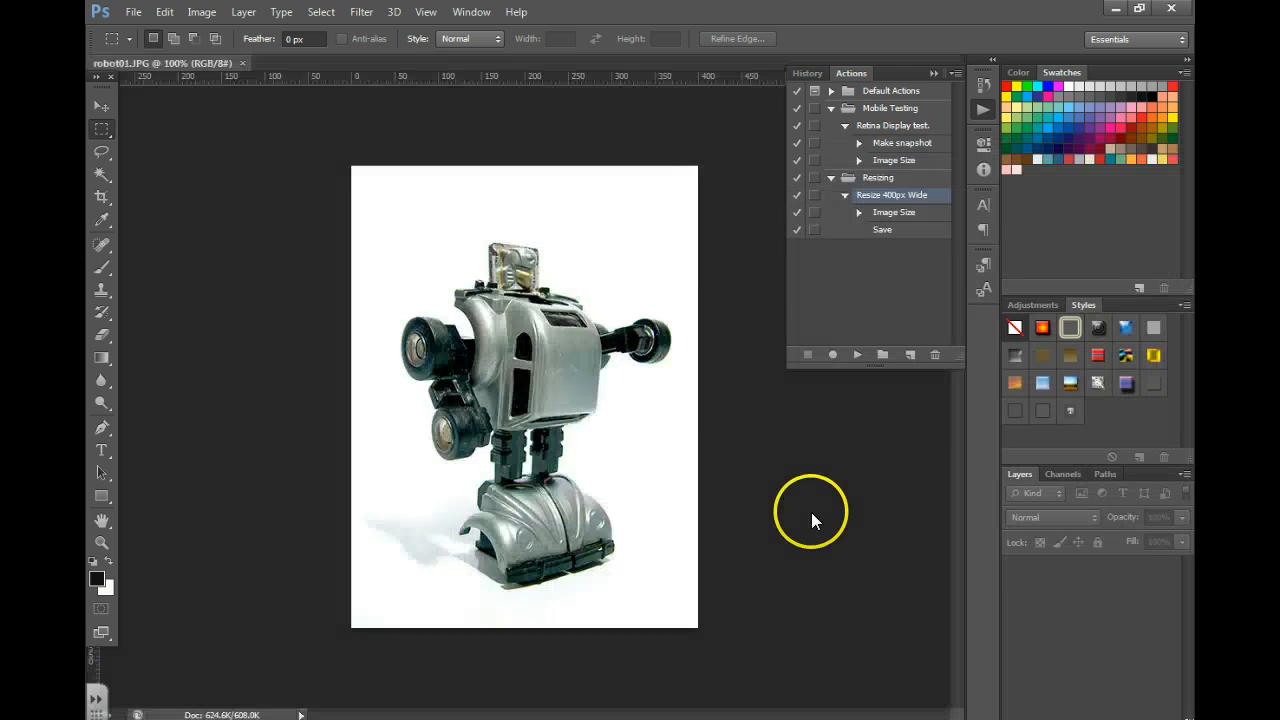